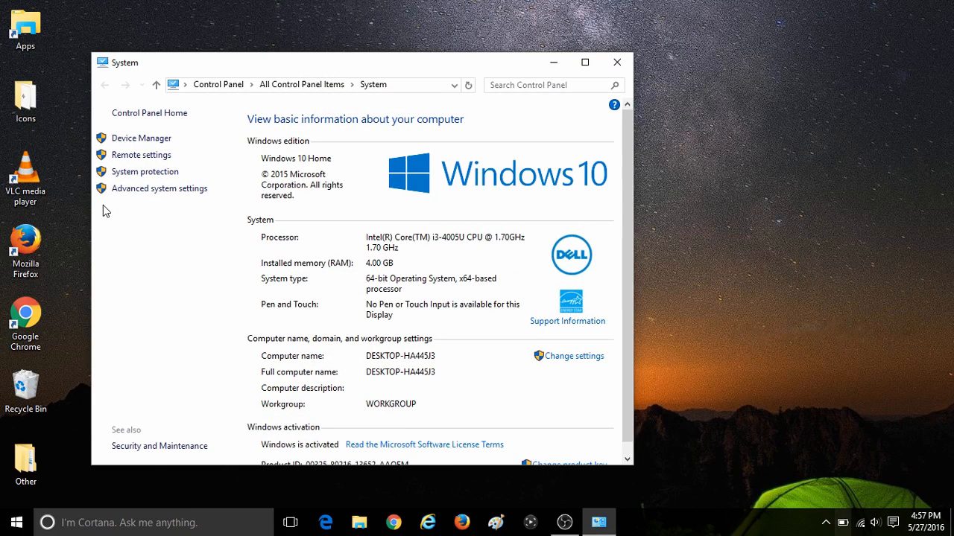
Step: Show the System Protection settings from the System window's left pane
click(145, 171)
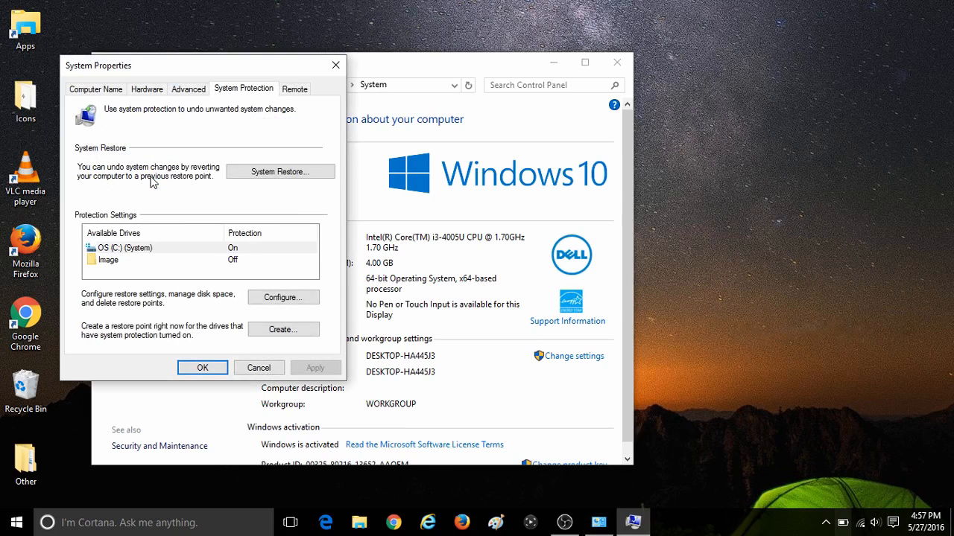
Step: Confirm drive C: protection is on in Configure, then start creating a restore point
click(283, 298)
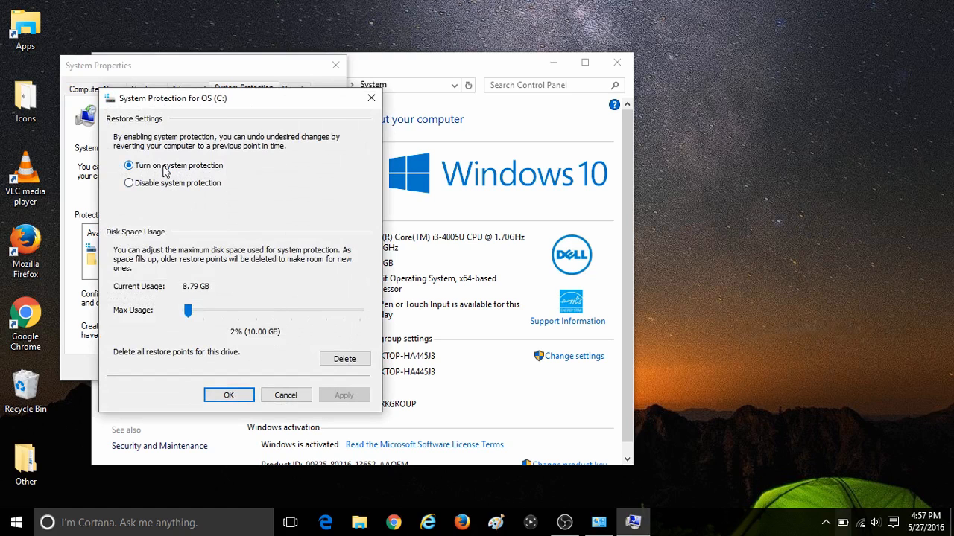
click(230, 395)
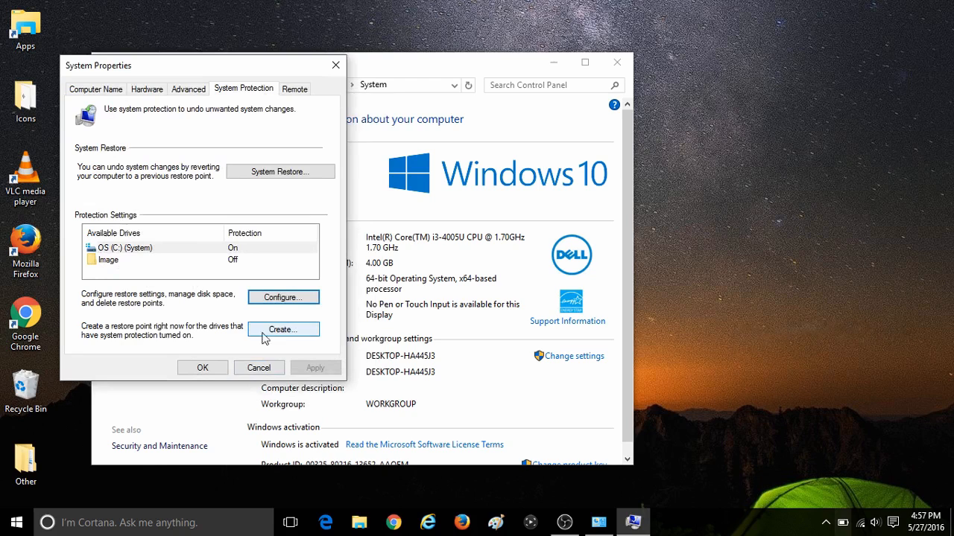
click(283, 329)
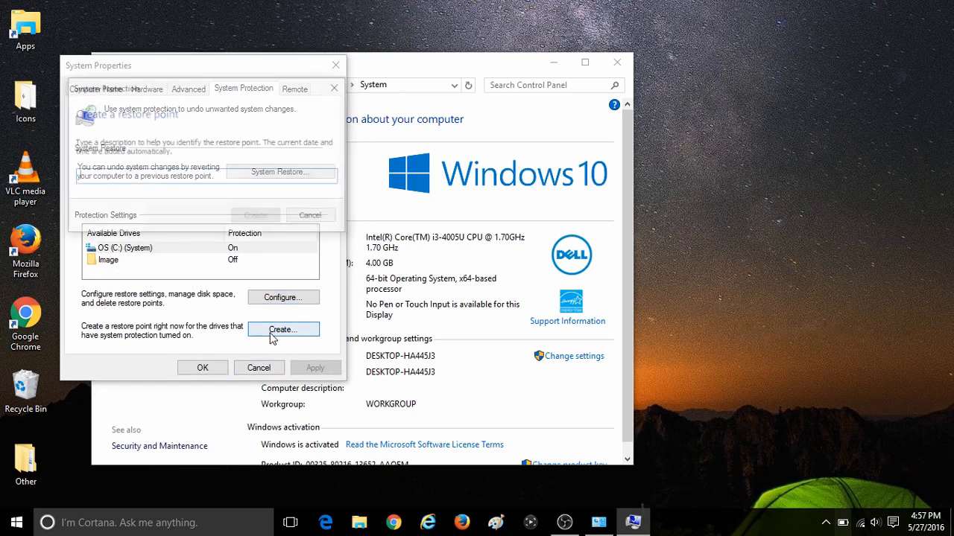
Step: Describe the new restore point and create it for drive C:
click(283, 329)
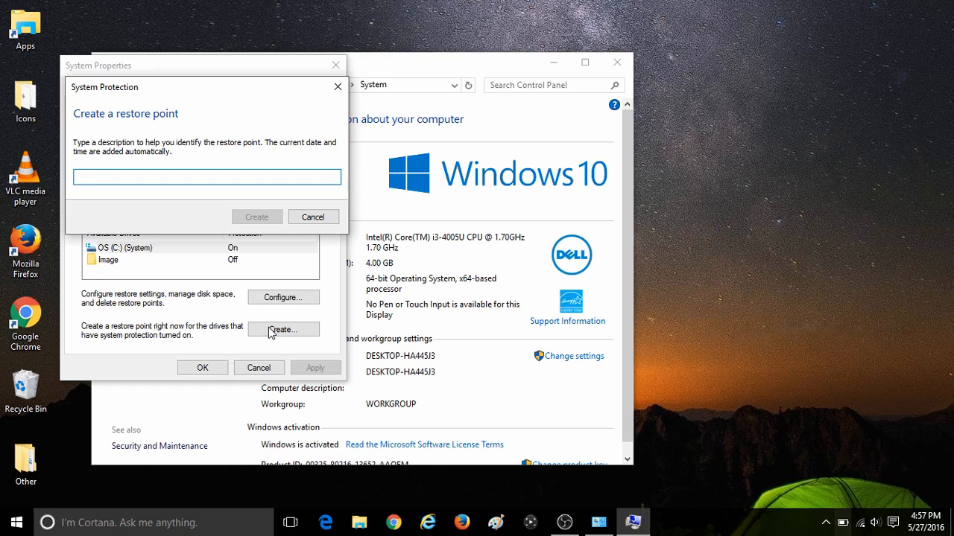
click(256, 218)
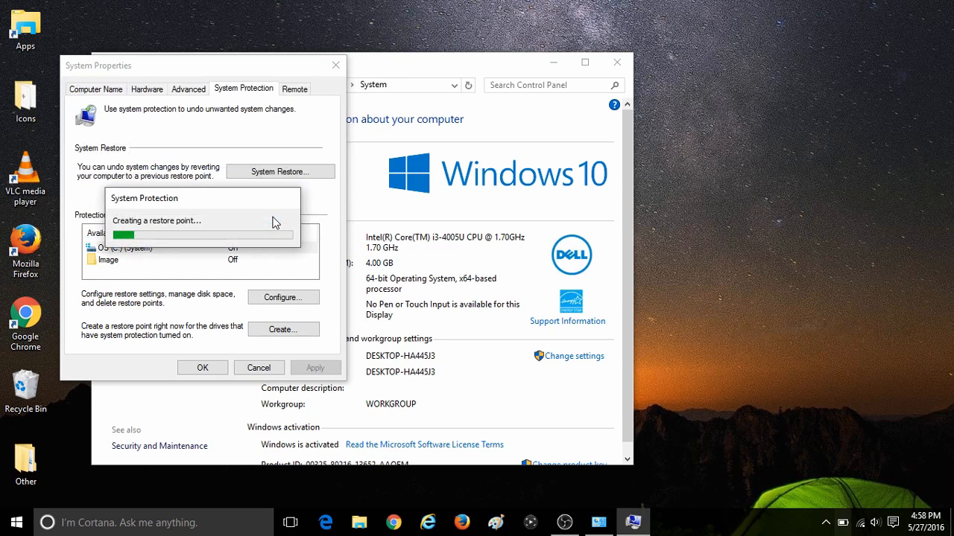
mouse_move(310, 219)
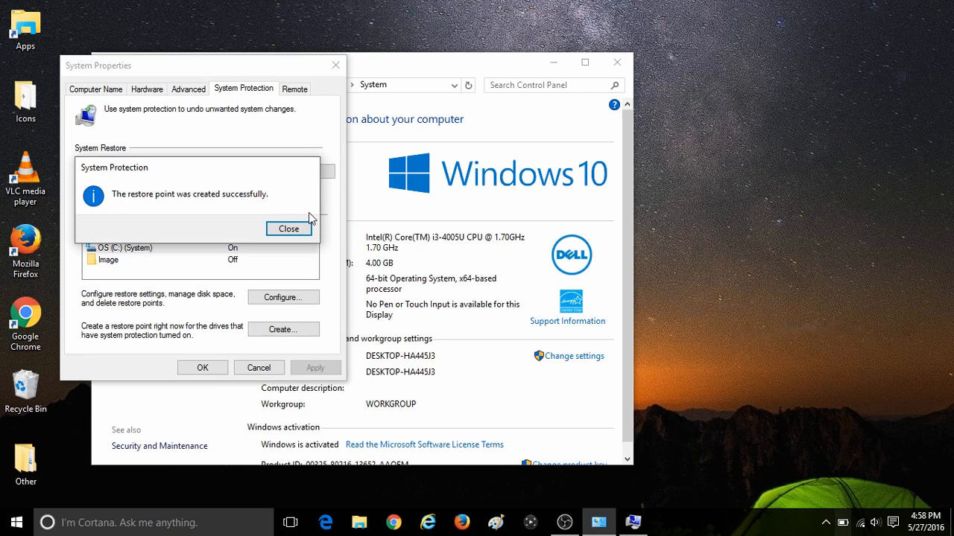
Step: Dismiss the success message and select the new Manual Restore Point in System Restore's list
click(288, 230)
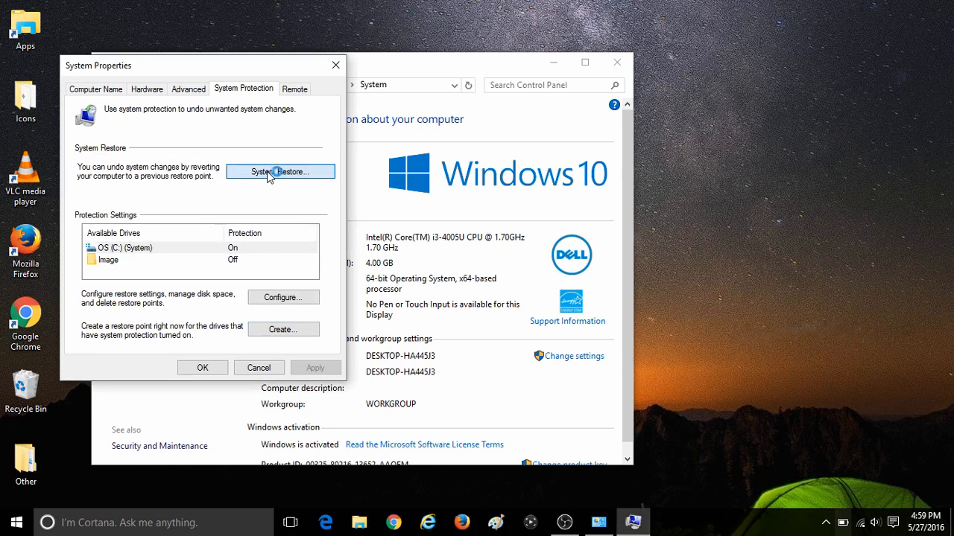
click(280, 171)
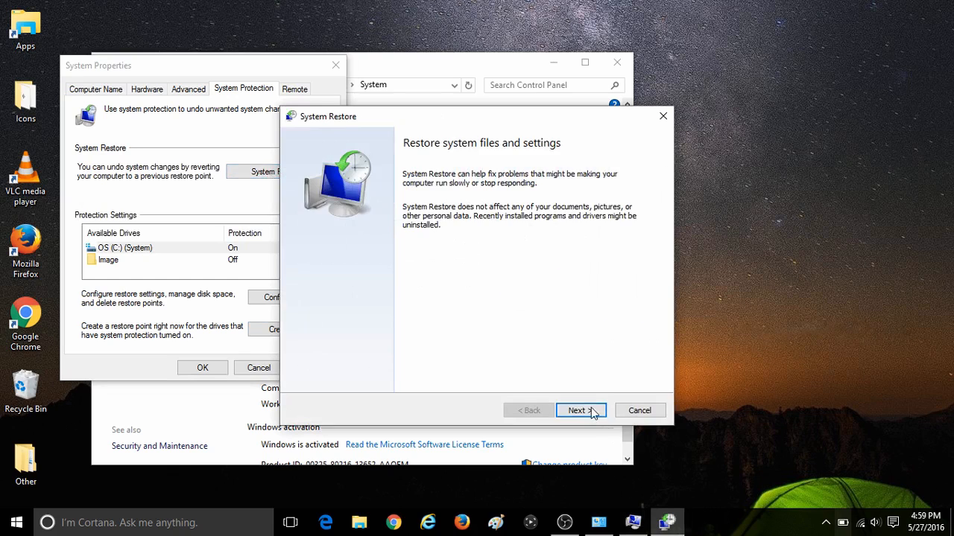
click(581, 410)
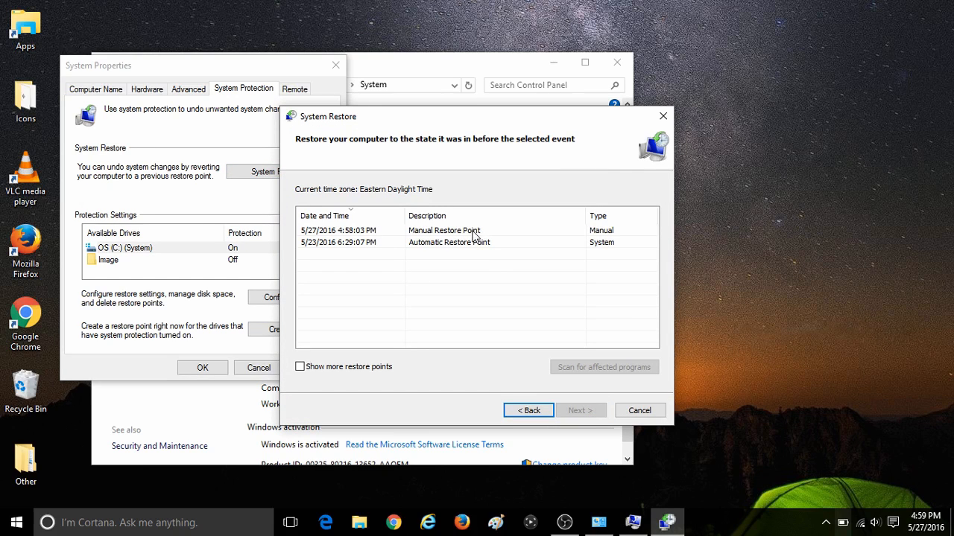
click(444, 230)
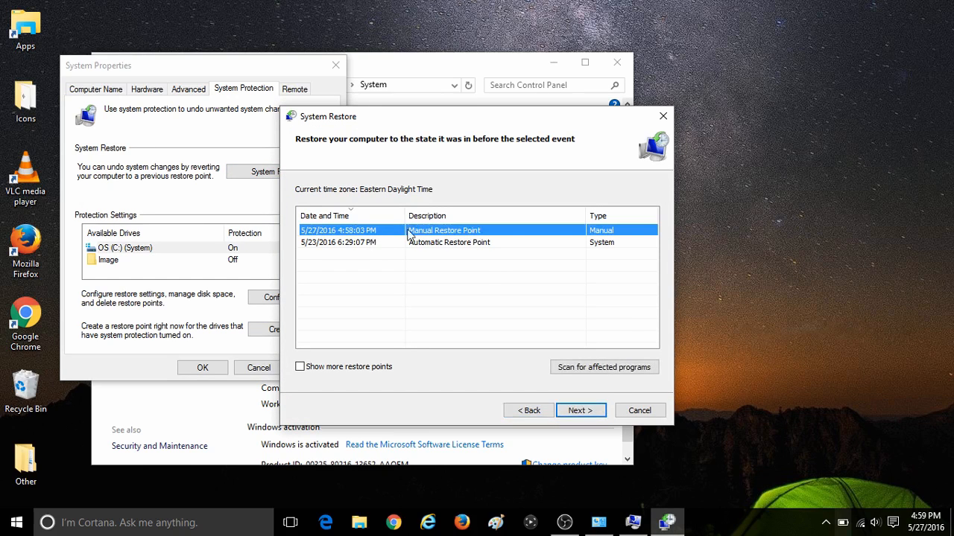
mouse_move(611, 246)
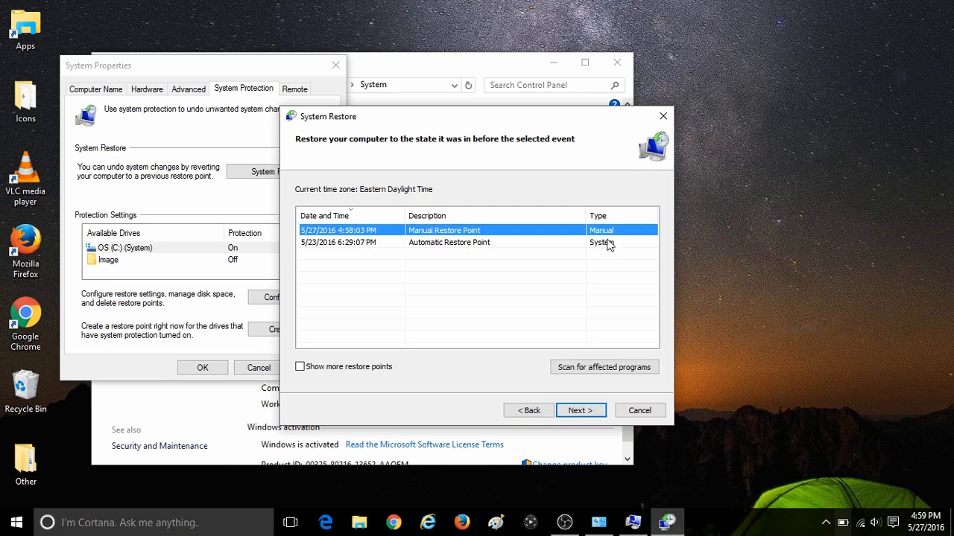
mouse_move(593, 425)
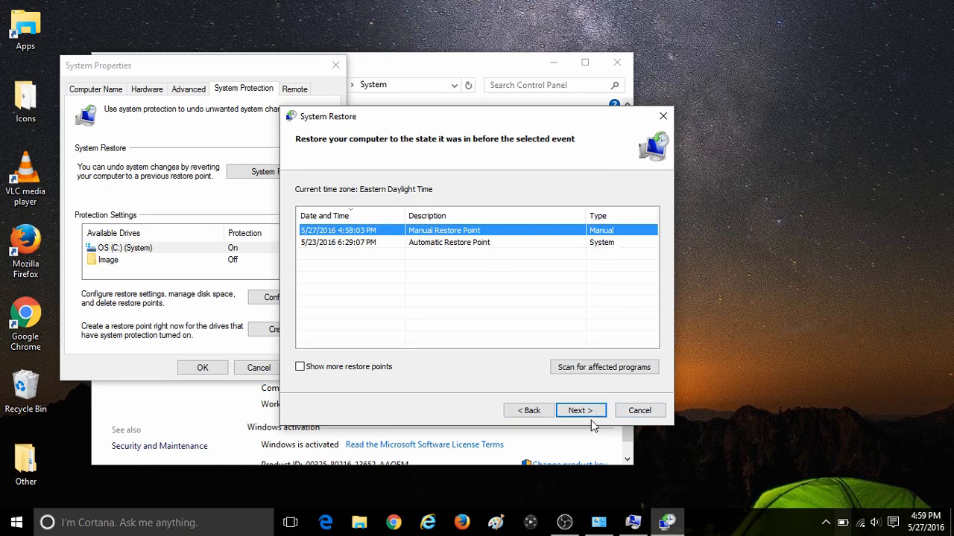
Step: Cancel the System Restore wizard without restoring, returning to the protection settings
click(639, 410)
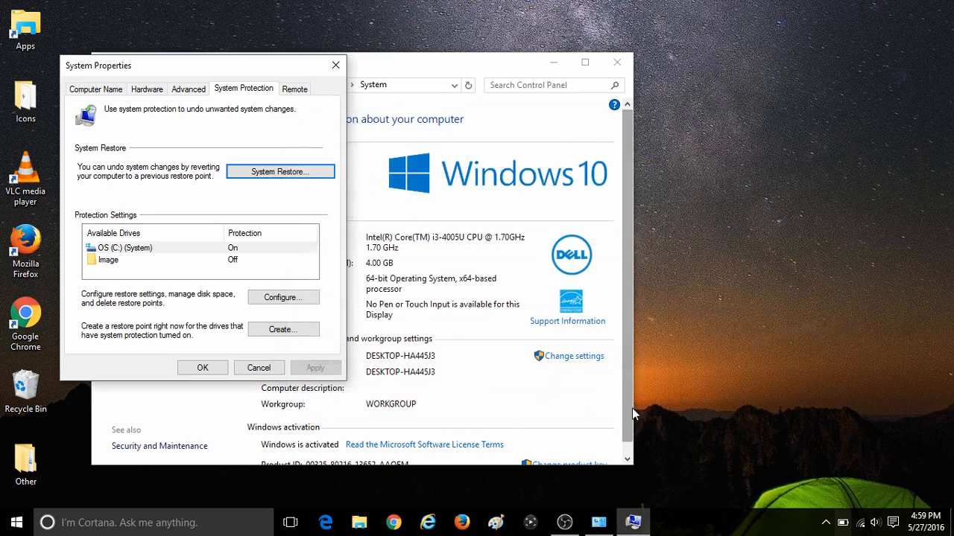
mouse_move(527, 426)
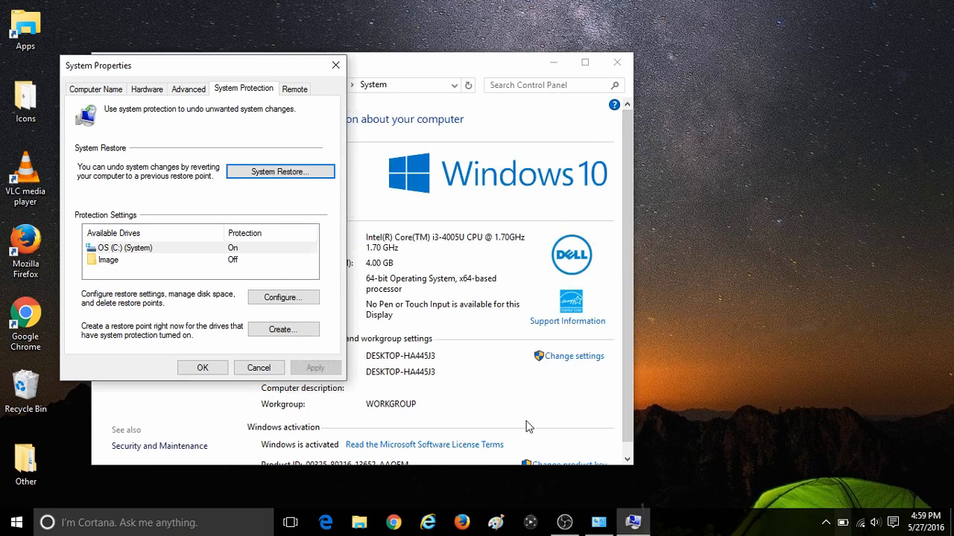